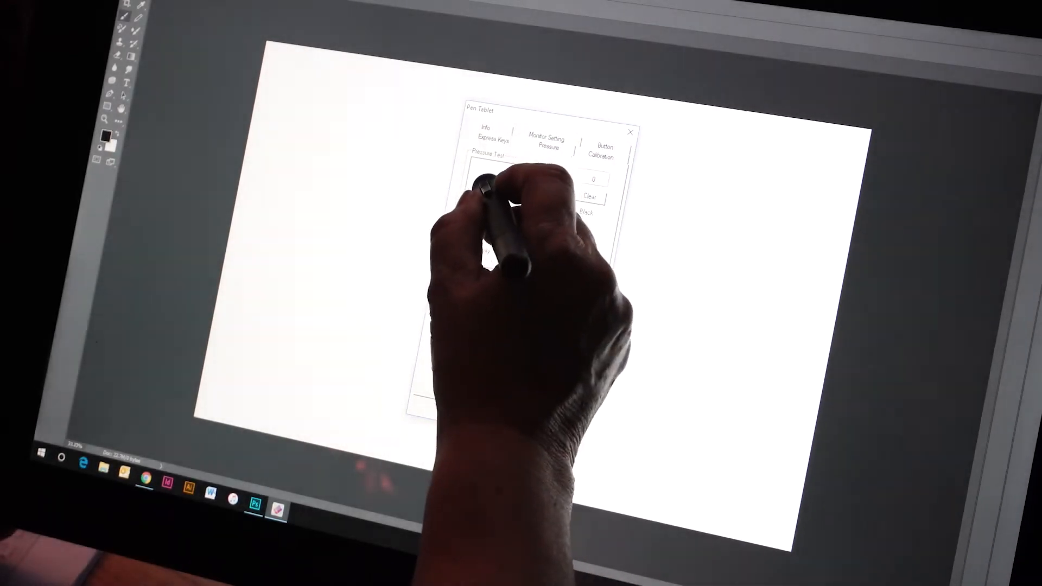
Step: Scribble twice in the Pressure Test area to check the pen's pressure response
{"action": "left_click_drag", "start_coordinate": [505, 194], "coordinate": [486, 199]}
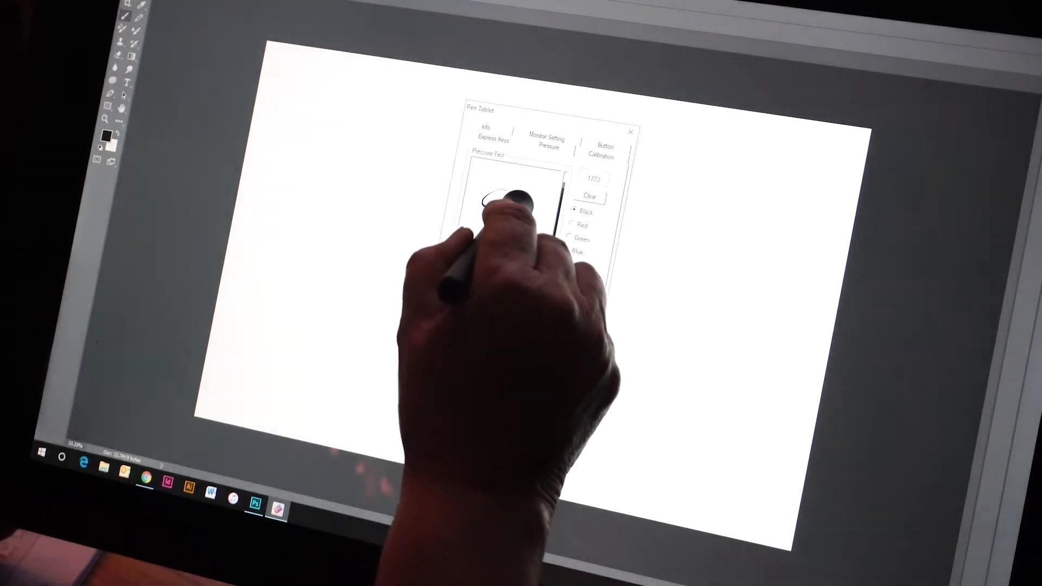
{"action": "left_click_drag", "start_coordinate": [478, 206], "coordinate": [519, 213]}
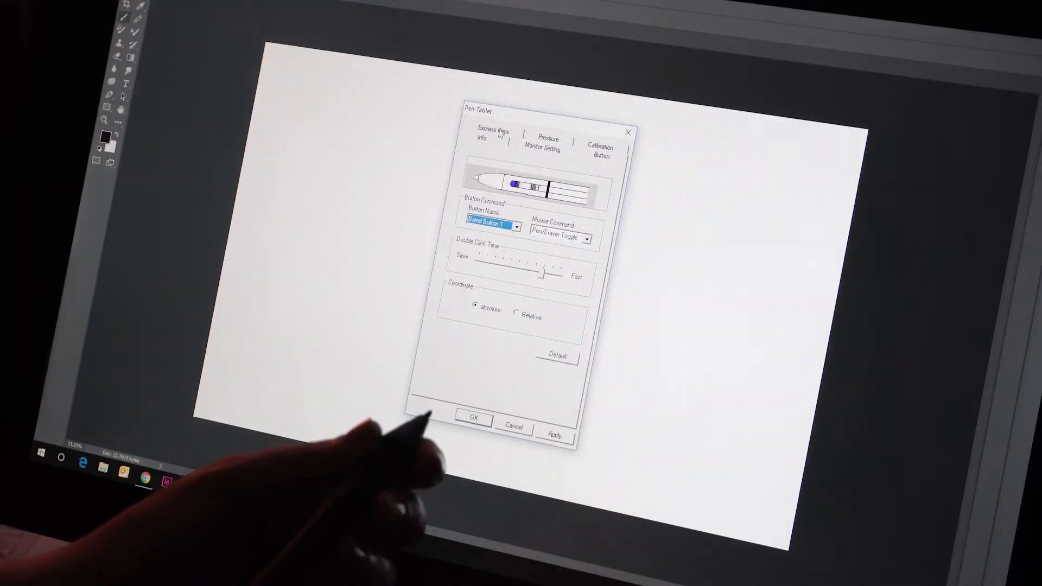
Step: Show the Express Keys assignments: brush size, zoom, undo, hand, brush and eraser
{"action": "left_click", "coordinate": [485, 129]}
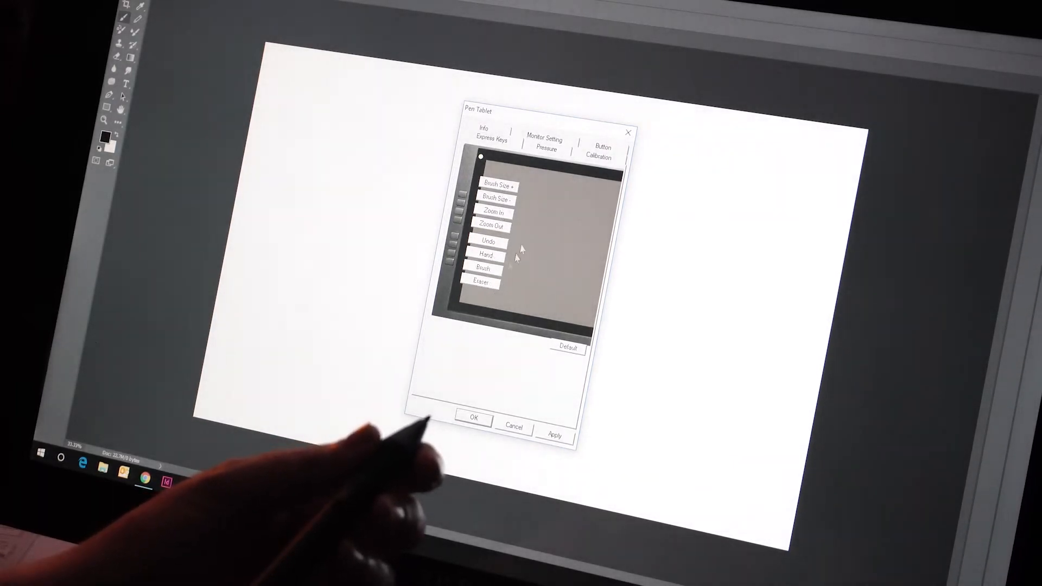
{"action": "left_click", "coordinate": [546, 144]}
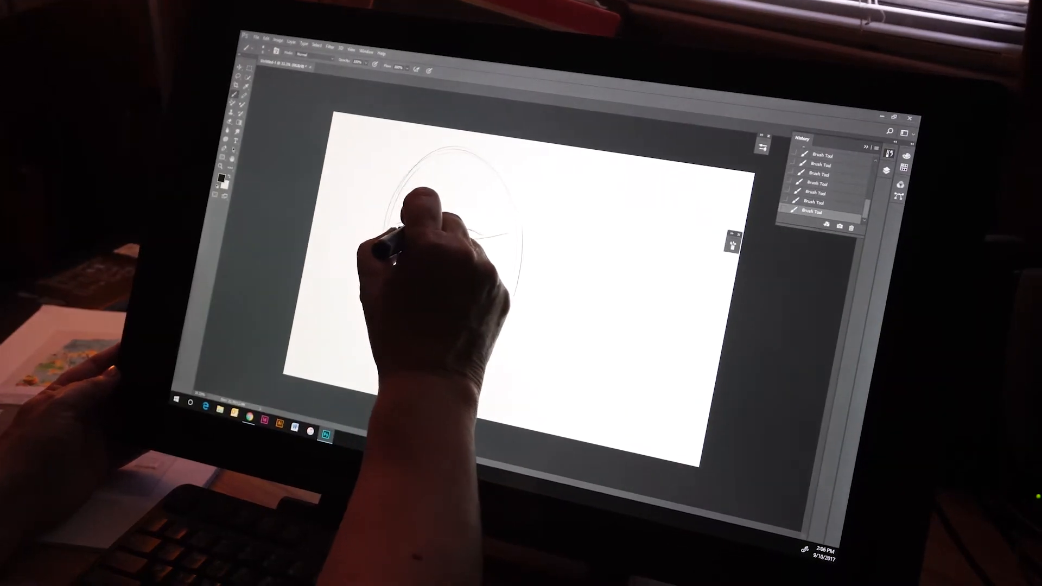
Step: Sketch the oval head outline for the face on Layer 1
{"action": "left_click_drag", "start_coordinate": [432, 206], "coordinate": [479, 232]}
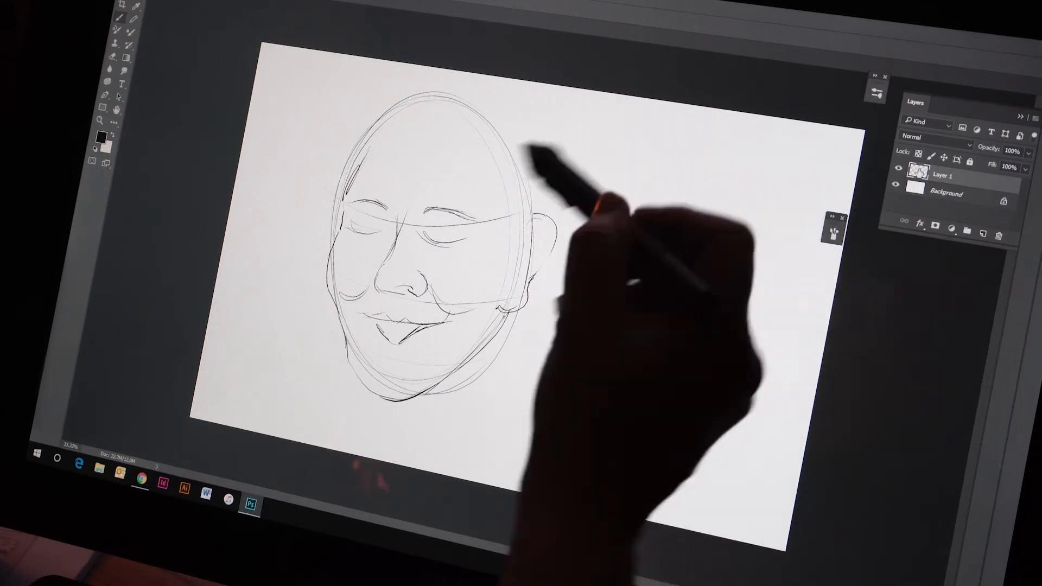
Step: Choose a light pink foreground colour and start brushing over the eyebrows
{"action": "left_click", "coordinate": [103, 135]}
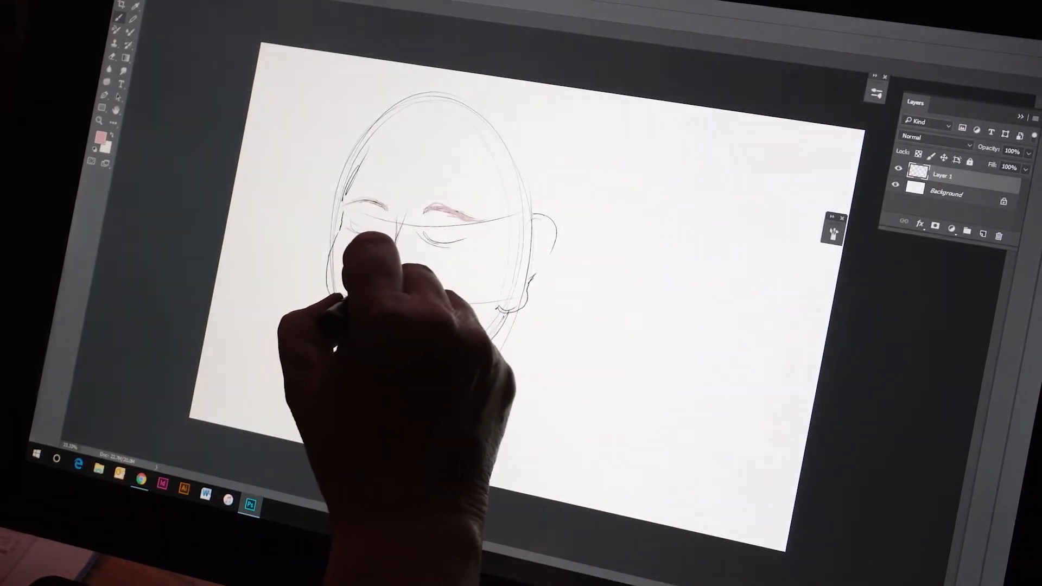
{"action": "left_click", "coordinate": [896, 185]}
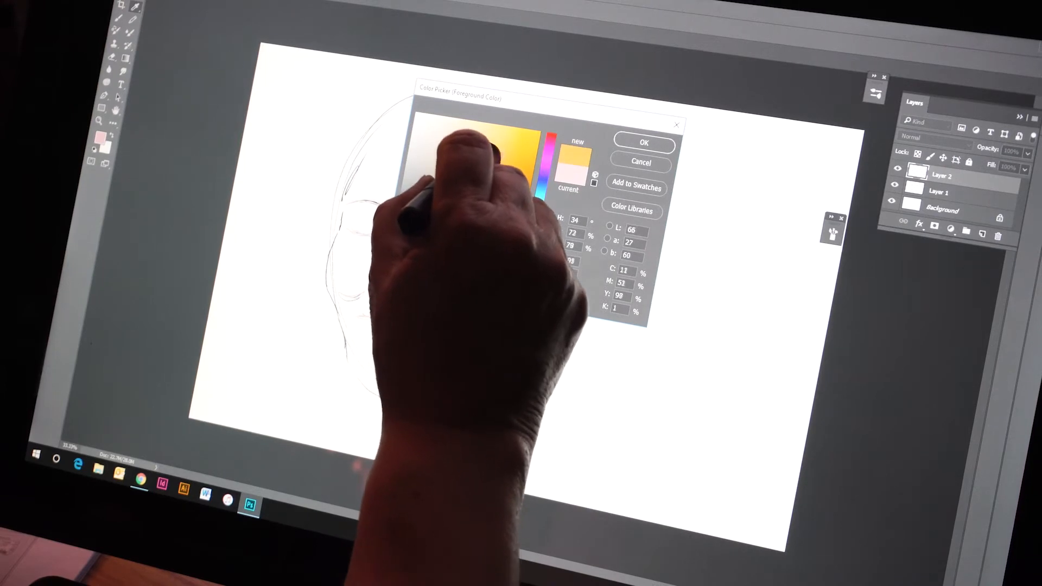
Step: Pick the tracing colour, then reopen the Color Picker for dark red #531314
{"action": "left_click", "coordinate": [641, 142]}
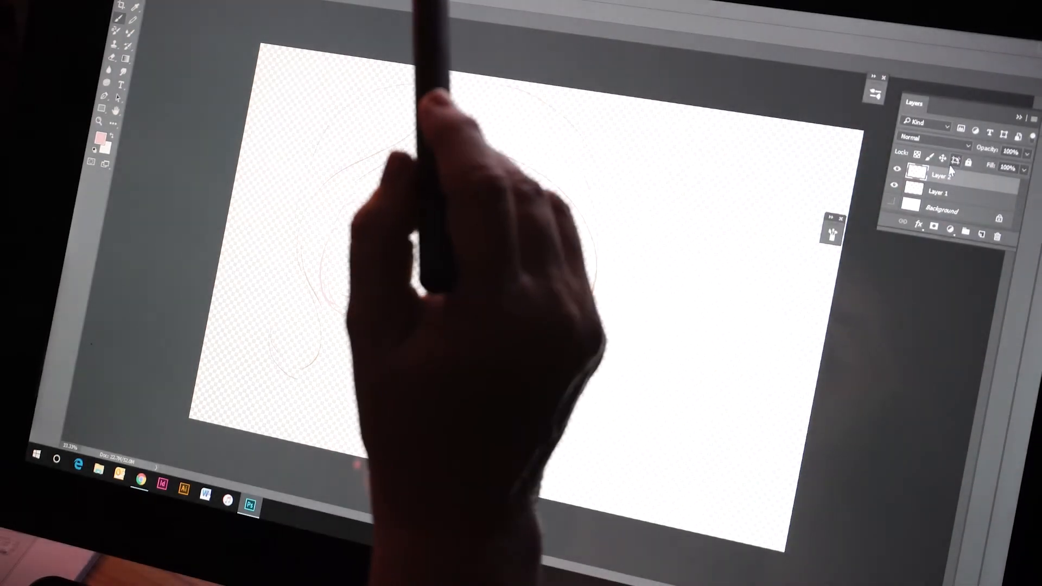
{"action": "left_click", "coordinate": [97, 138]}
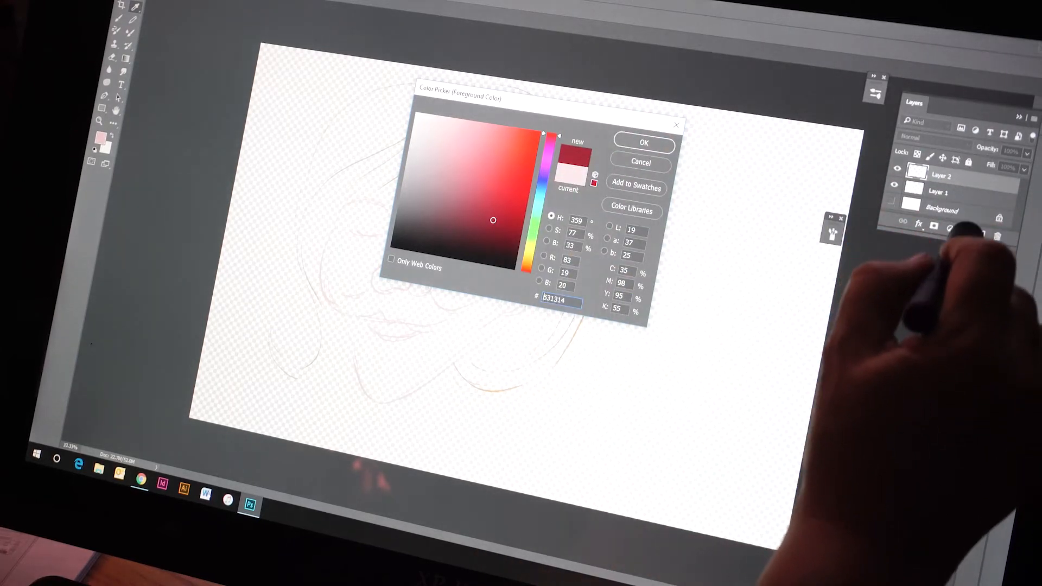
Step: Confirm the dark red colour and draw a bold hair stroke on Layer 3
{"action": "left_click", "coordinate": [642, 143]}
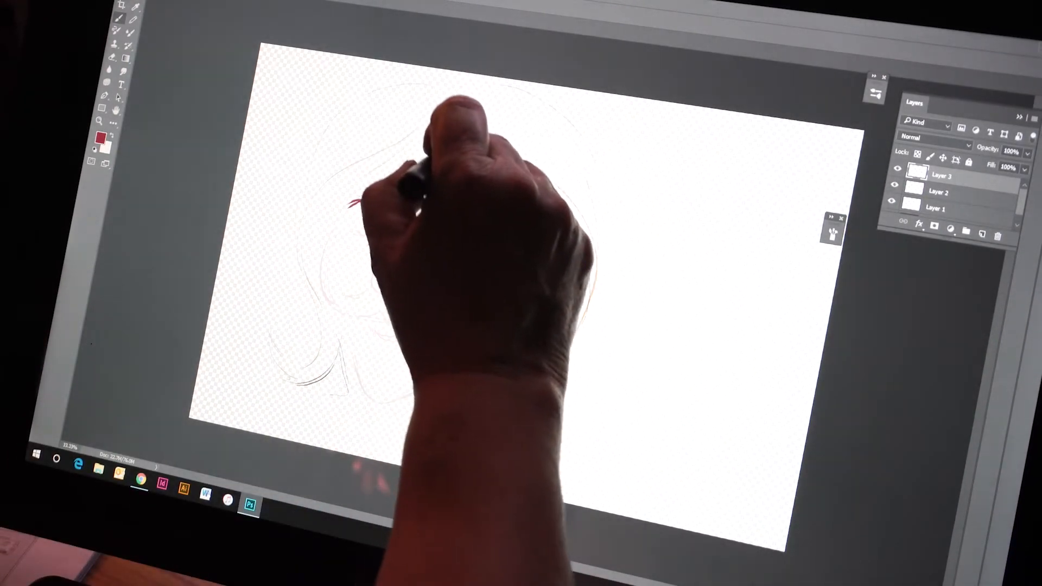
{"action": "left_click_drag", "start_coordinate": [372, 200], "coordinate": [452, 132]}
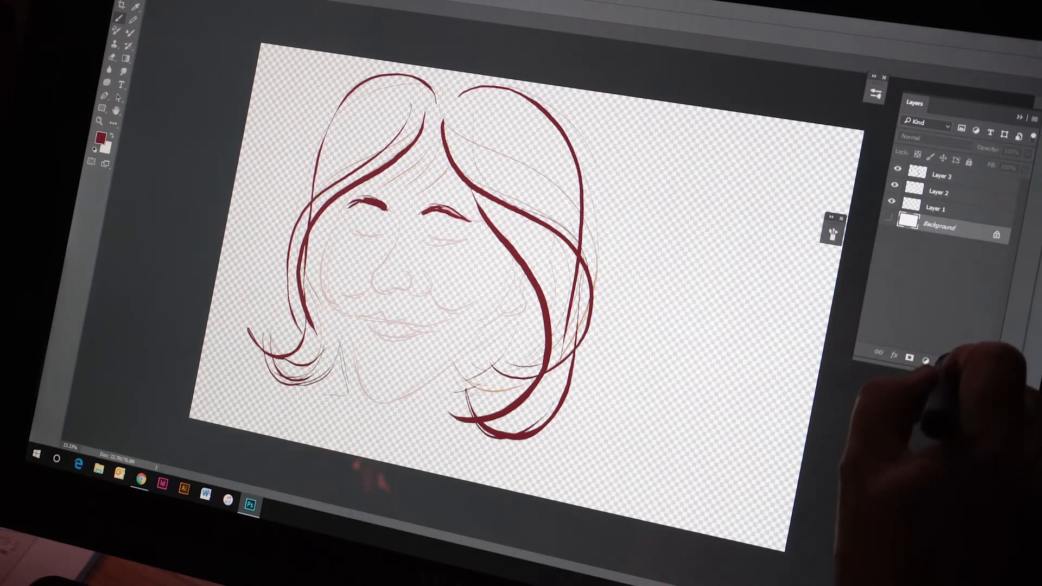
Step: Finish the dark red hair strokes and switch to the watercolor tree painting file
{"action": "left_click", "coordinate": [945, 354]}
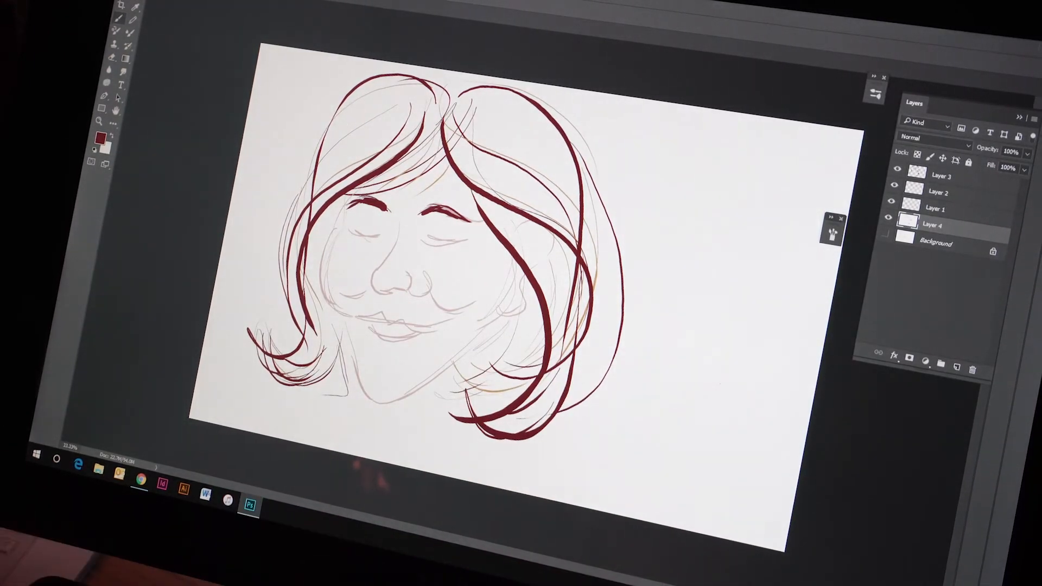
{"action": "left_click", "coordinate": [119, 7]}
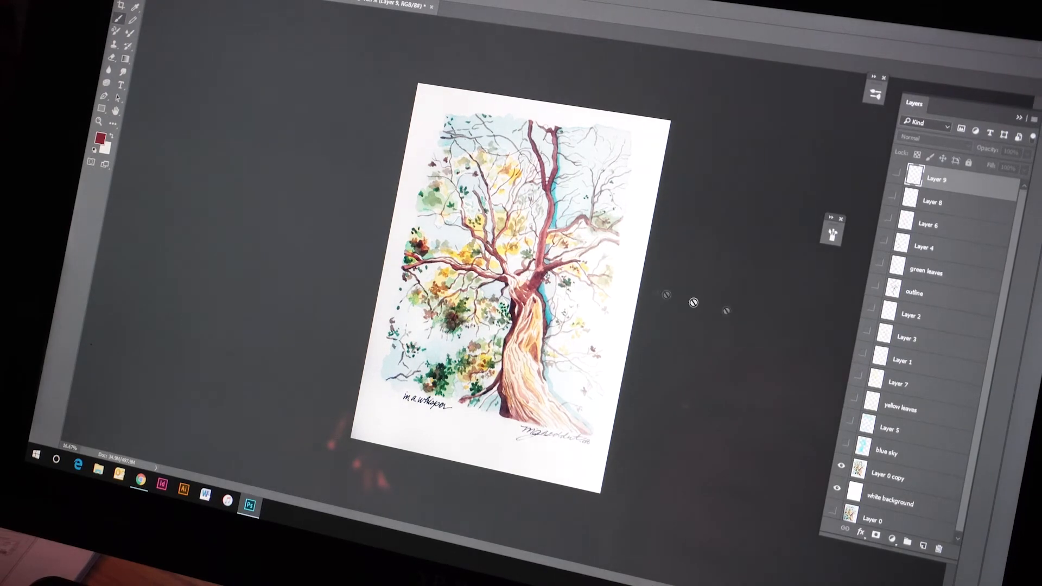
Step: Turn the painting layers back on to test the Round Curve Low Bristle Percent brush
{"action": "left_click", "coordinate": [843, 467]}
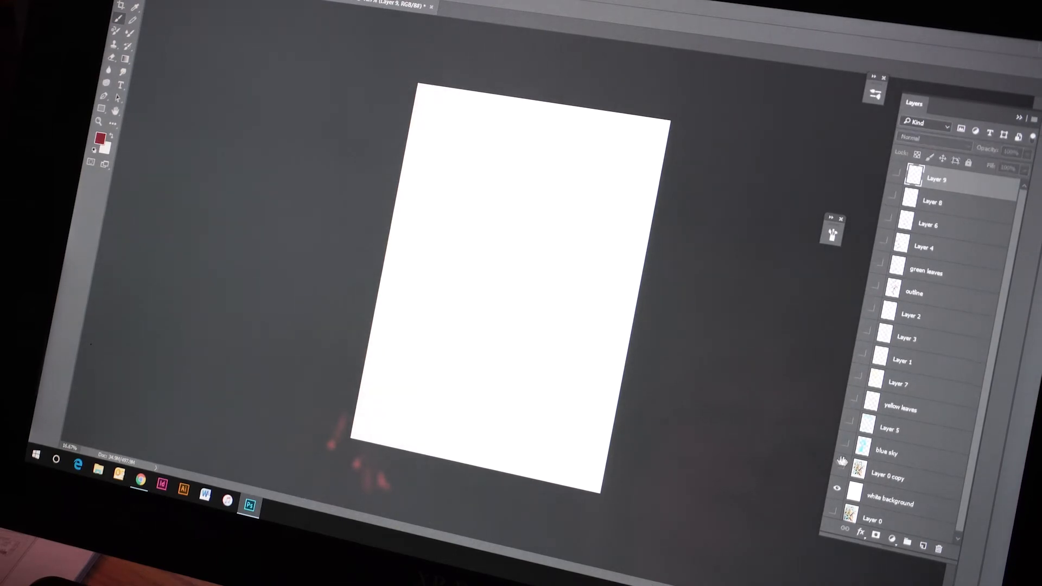
{"action": "left_click", "coordinate": [843, 451]}
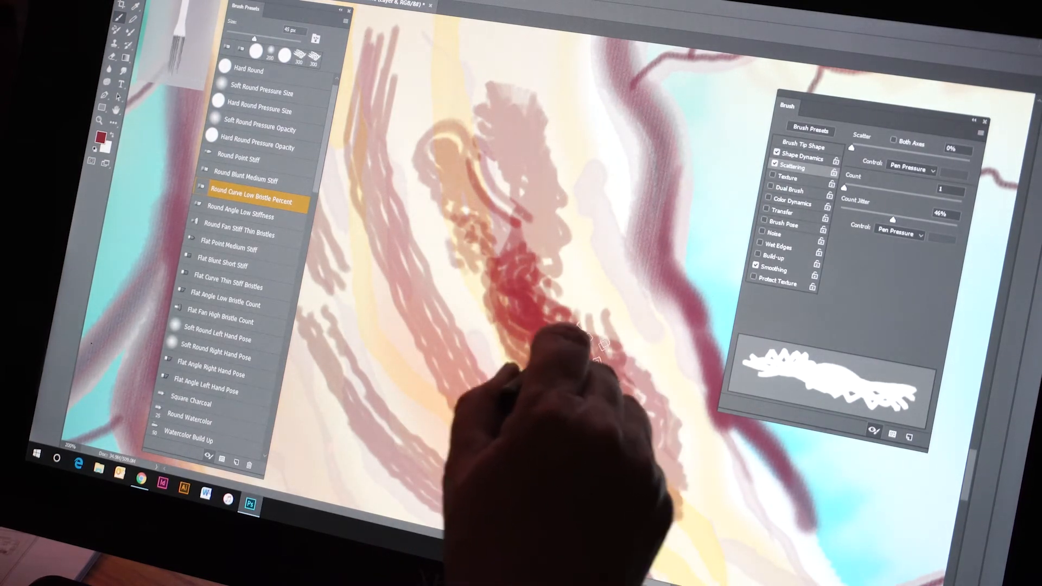
Step: Paint a dark red bristle stroke of the tree trunk over the painting
{"action": "left_click_drag", "start_coordinate": [579, 345], "coordinate": [565, 325]}
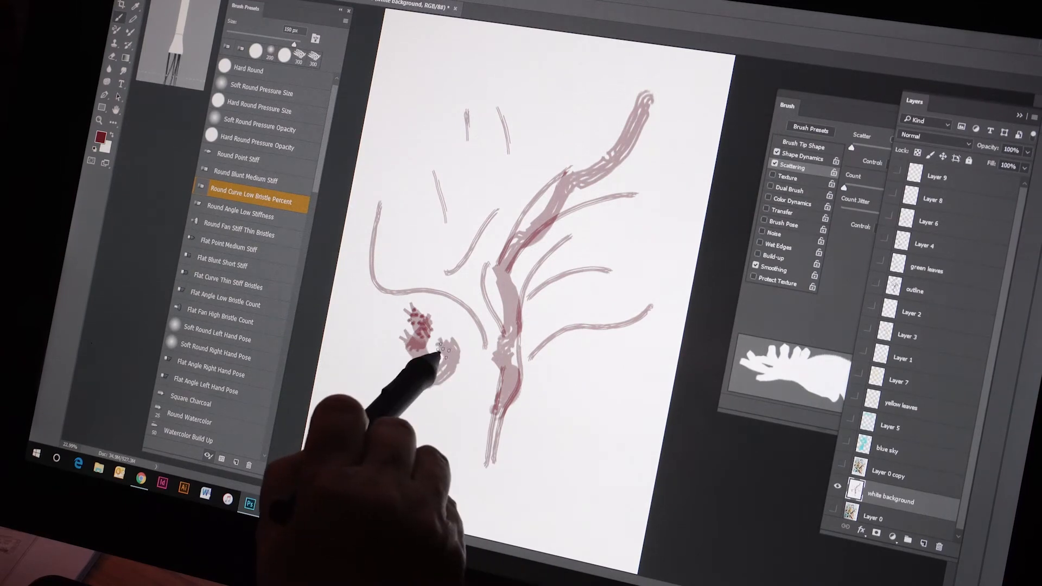
Step: Dab stippled dark red bristle marks beside the branch sketch down toward the trunk
{"action": "left_click_drag", "start_coordinate": [439, 345], "coordinate": [438, 412]}
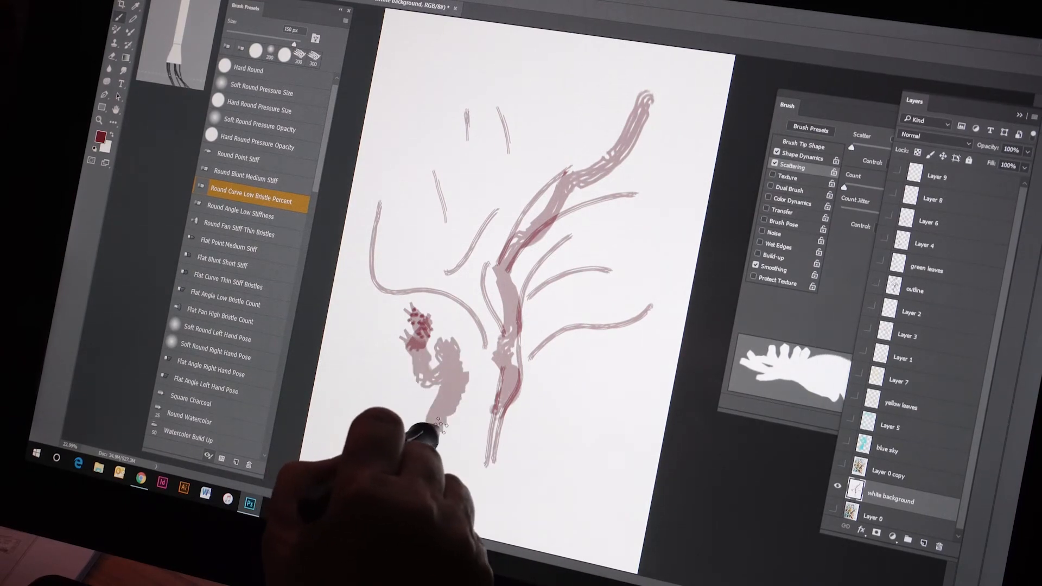
{"action": "left_click_drag", "start_coordinate": [439, 425], "coordinate": [532, 452]}
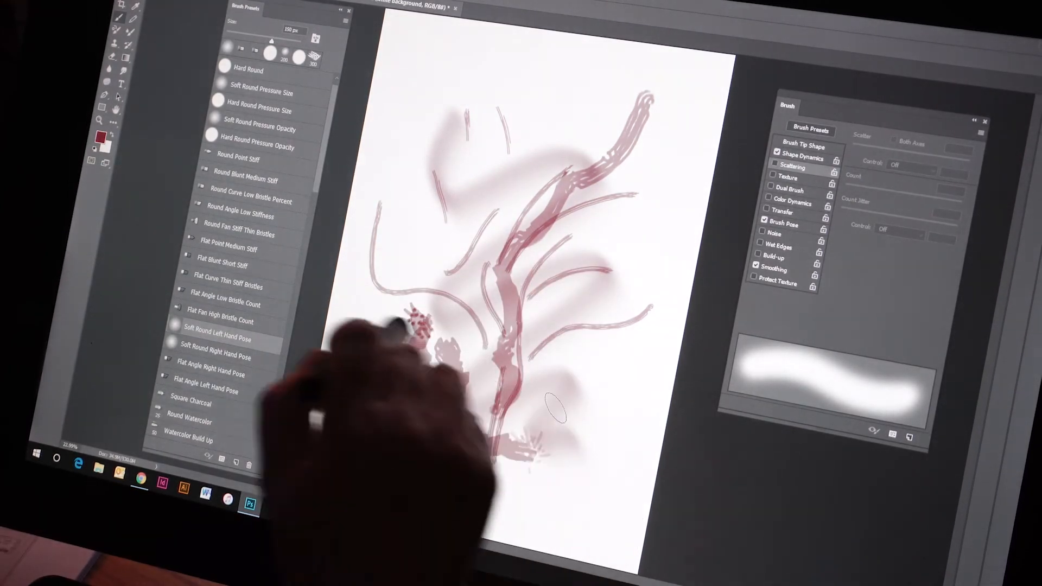
Step: Switch to the Square Charcoal preset and paint a blocky dark red stroke across the sketch
{"action": "left_click", "coordinate": [191, 403]}
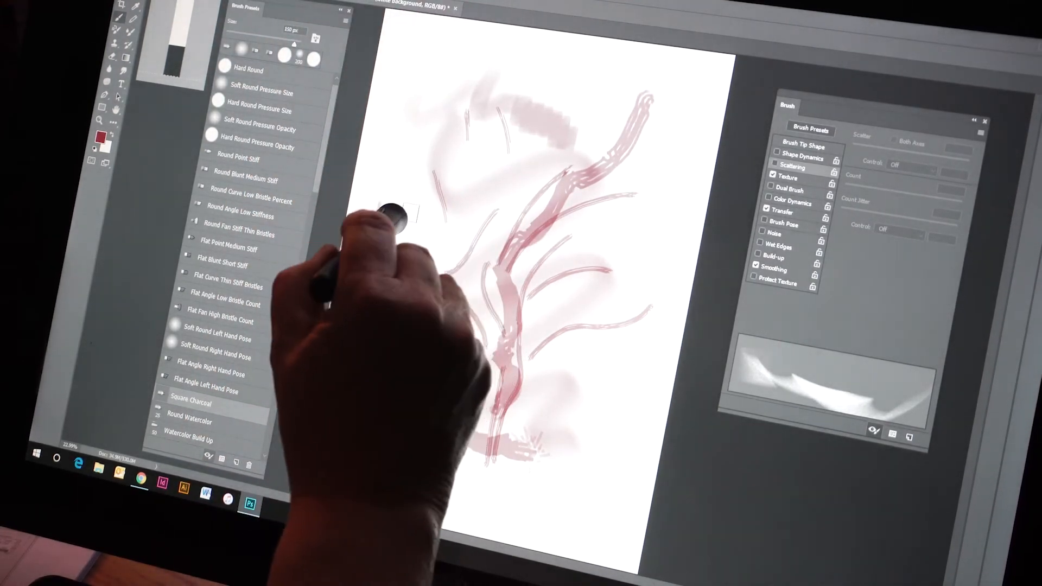
{"action": "left_click_drag", "start_coordinate": [398, 213], "coordinate": [466, 273]}
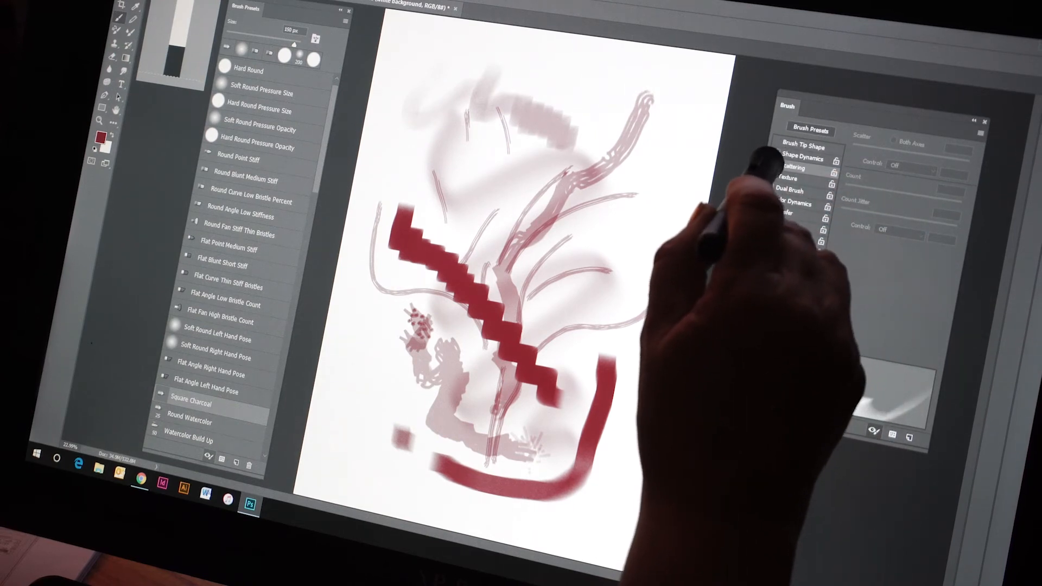
{"action": "left_click", "coordinate": [191, 405]}
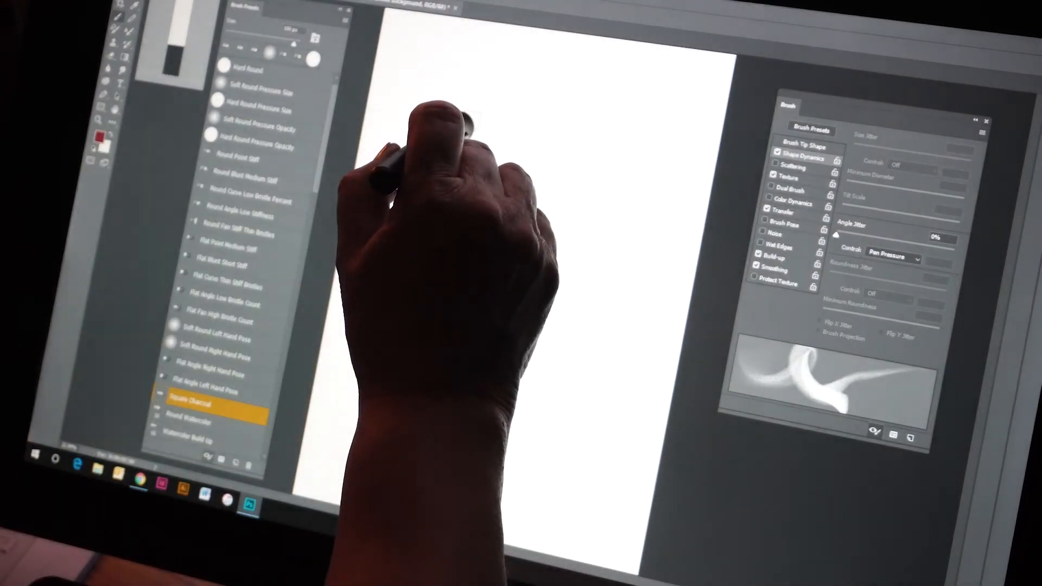
{"action": "left_click_drag", "start_coordinate": [466, 120], "coordinate": [488, 250]}
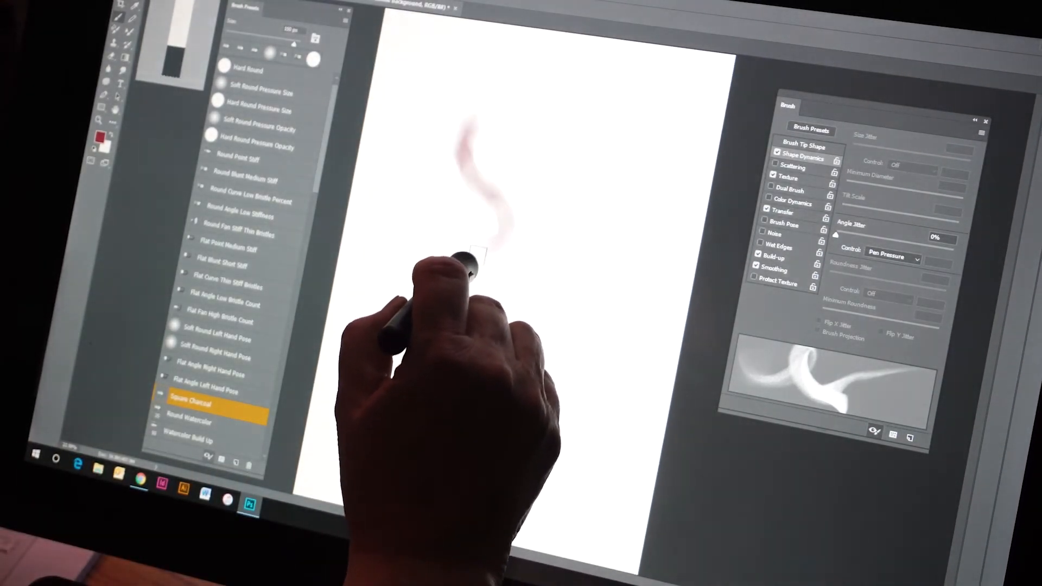
{"action": "left_click_drag", "start_coordinate": [478, 253], "coordinate": [479, 278]}
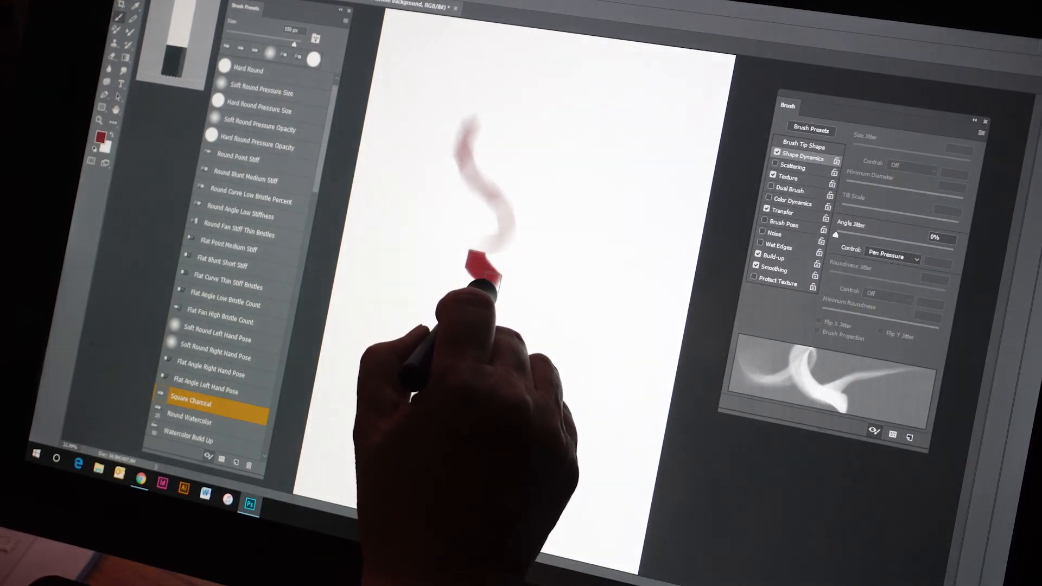
{"action": "left_click_drag", "start_coordinate": [485, 266], "coordinate": [526, 360]}
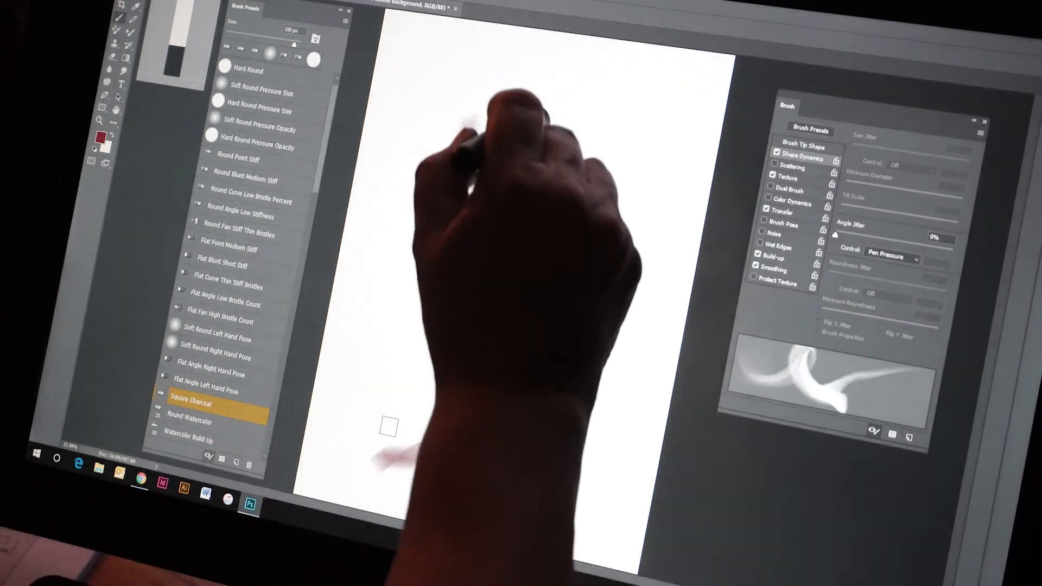
{"action": "left_click_drag", "start_coordinate": [466, 132], "coordinate": [572, 122]}
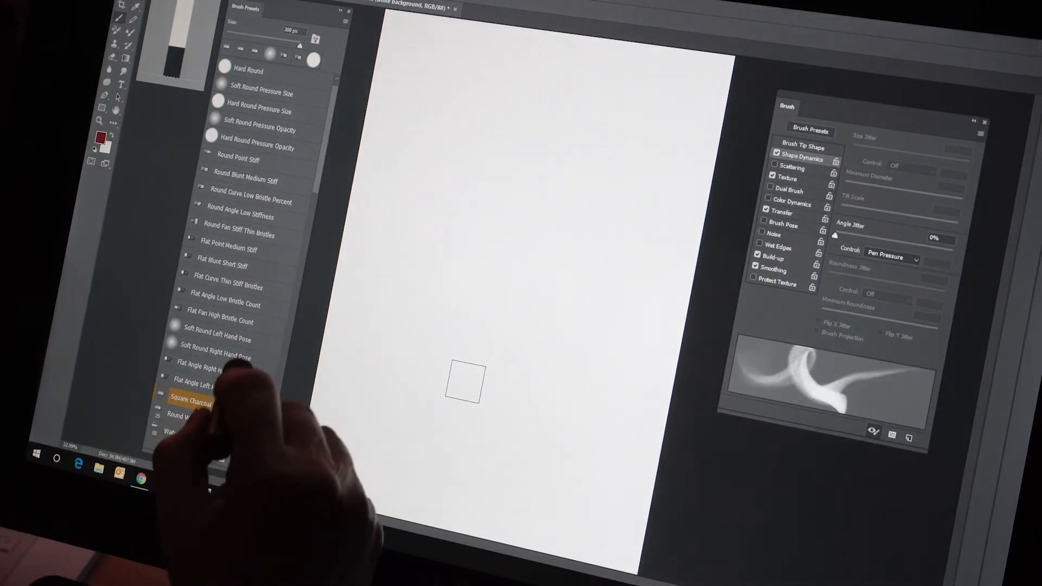
Step: Choose the Scattered Leaves preset and paint a leaf trail down the canvas centre
{"action": "scroll", "scroll_direction": "down", "scroll_amount": 3}
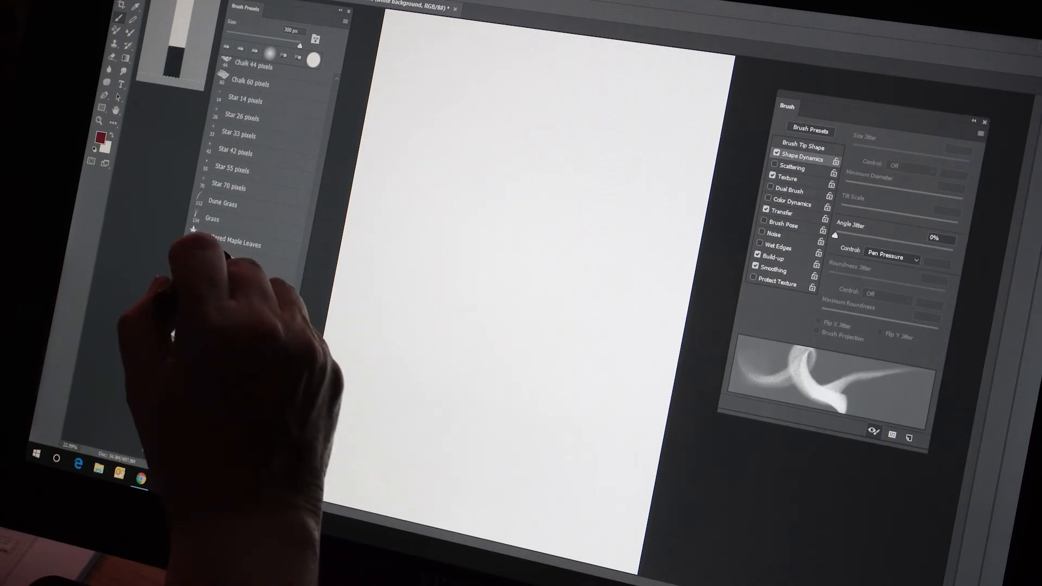
{"action": "left_click", "coordinate": [221, 260]}
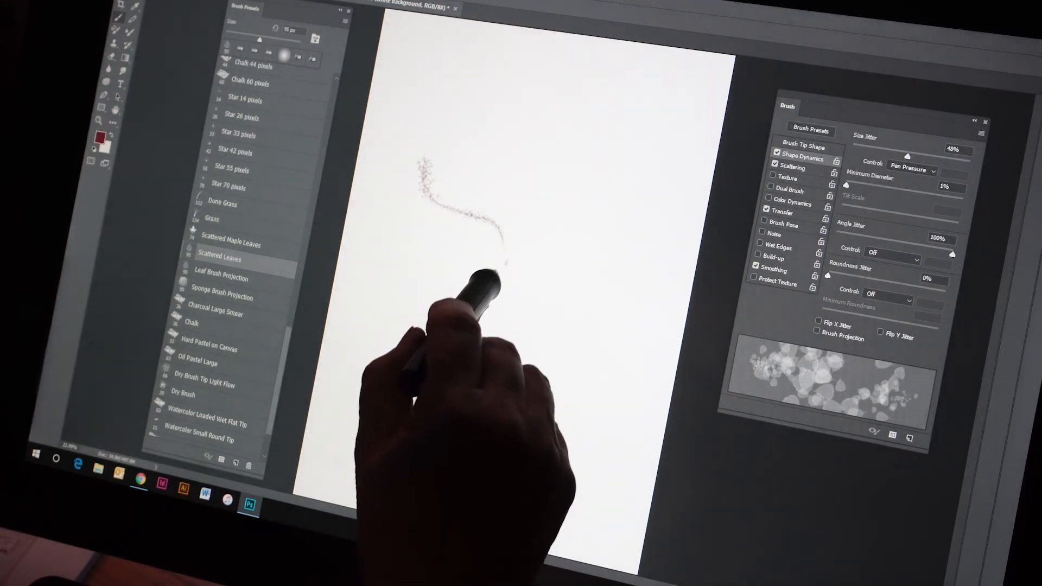
{"action": "left_click_drag", "start_coordinate": [505, 259], "coordinate": [525, 373]}
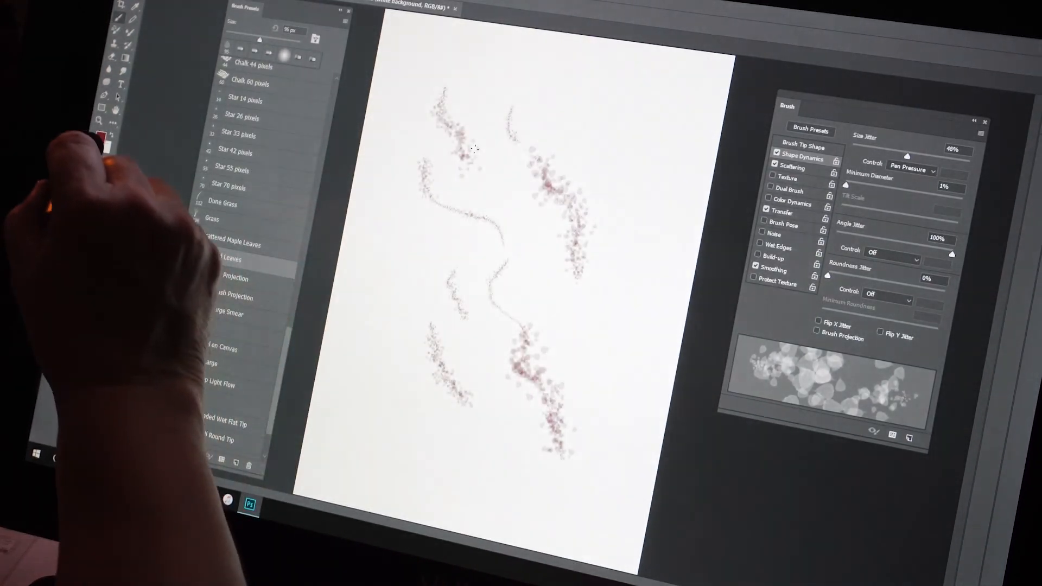
Step: Change the paint colour to green and paint a short test stroke of leaves
{"action": "left_click", "coordinate": [97, 140]}
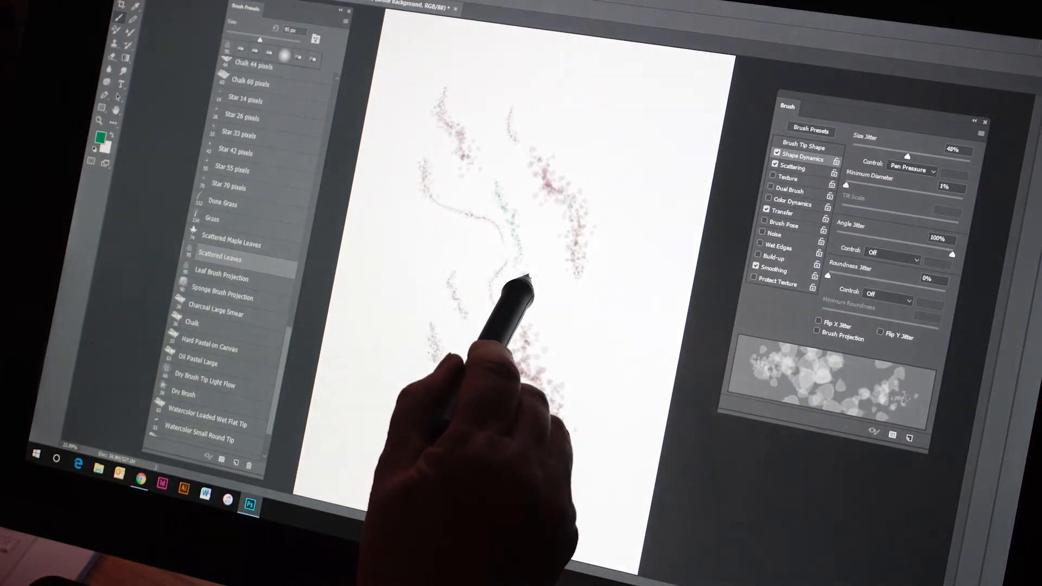
{"action": "left_click_drag", "start_coordinate": [511, 285], "coordinate": [558, 313]}
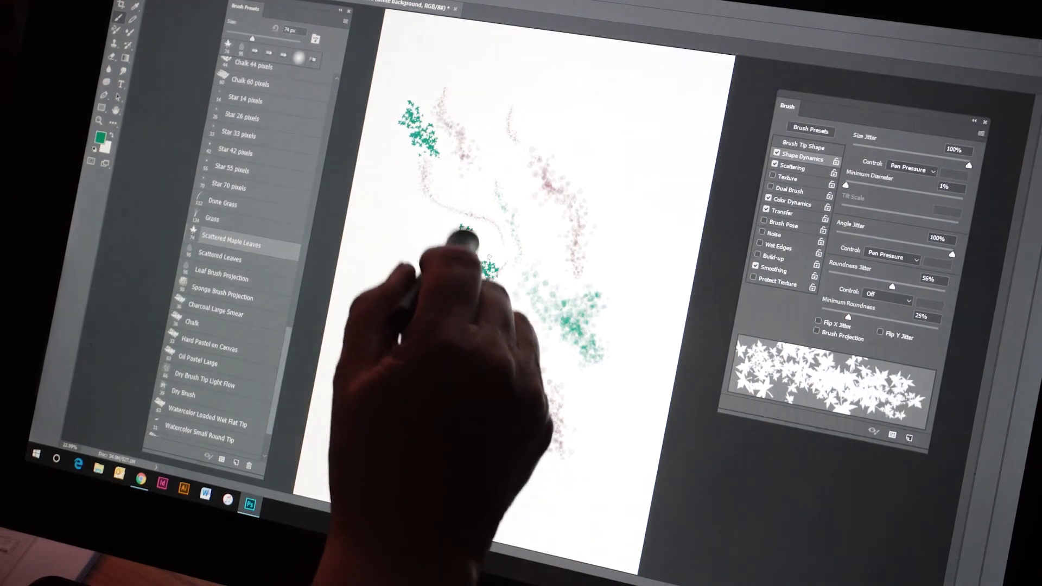
Step: Stamp large green Scattered Maple Leaves across the upper canvas
{"action": "left_click", "coordinate": [229, 242]}
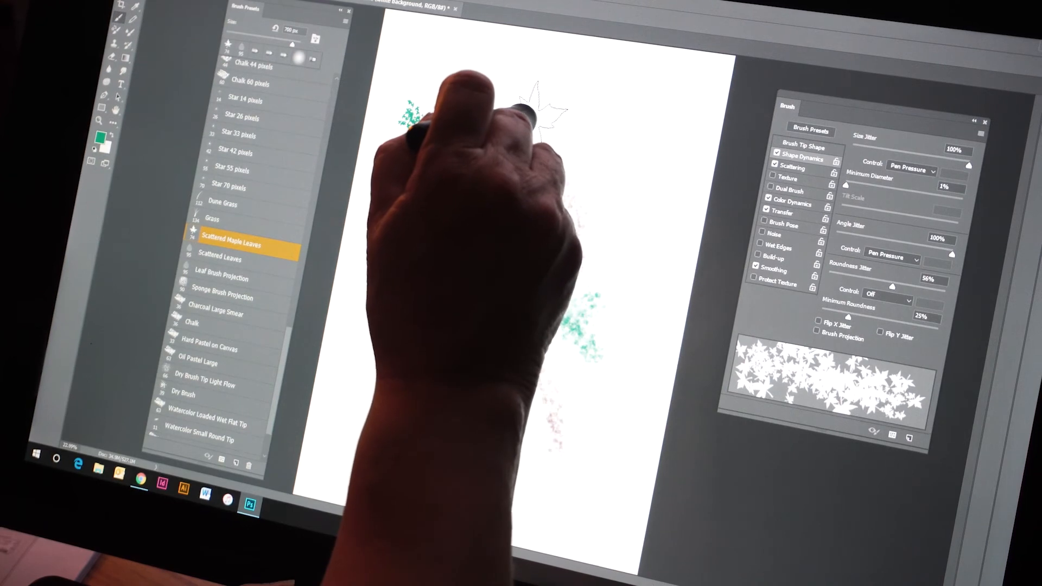
{"action": "left_click_drag", "start_coordinate": [531, 106], "coordinate": [564, 199]}
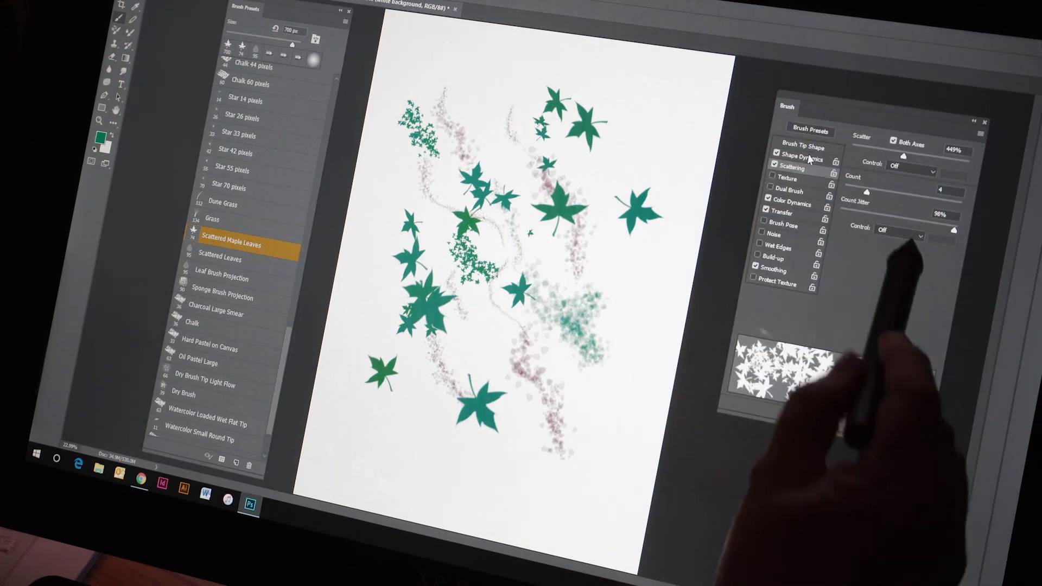
Step: Set the brush's Count Jitter control to Pen Pressure and adjust the Scatter control
{"action": "left_click", "coordinate": [917, 237]}
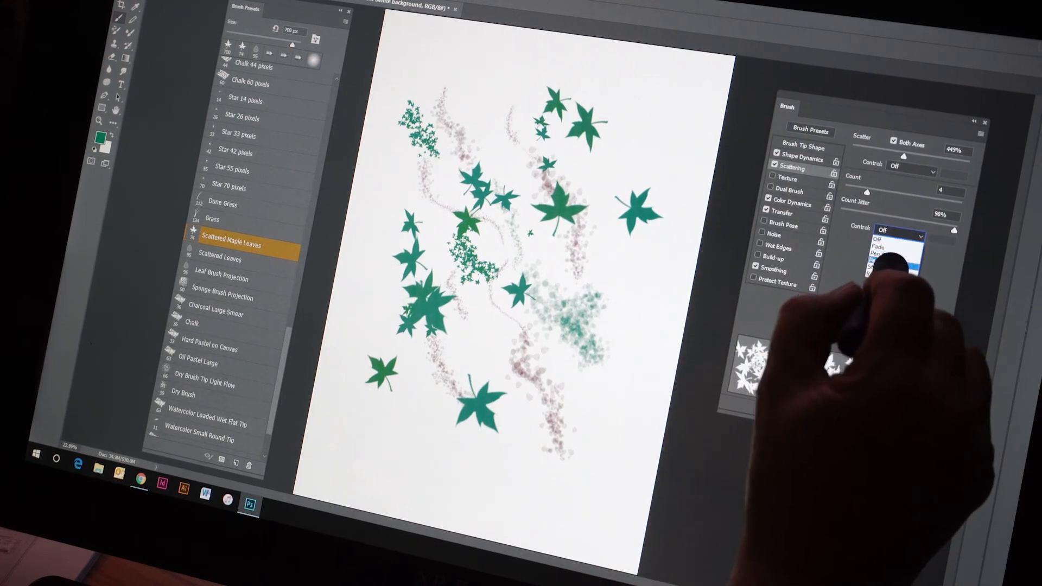
{"action": "left_click", "coordinate": [901, 247]}
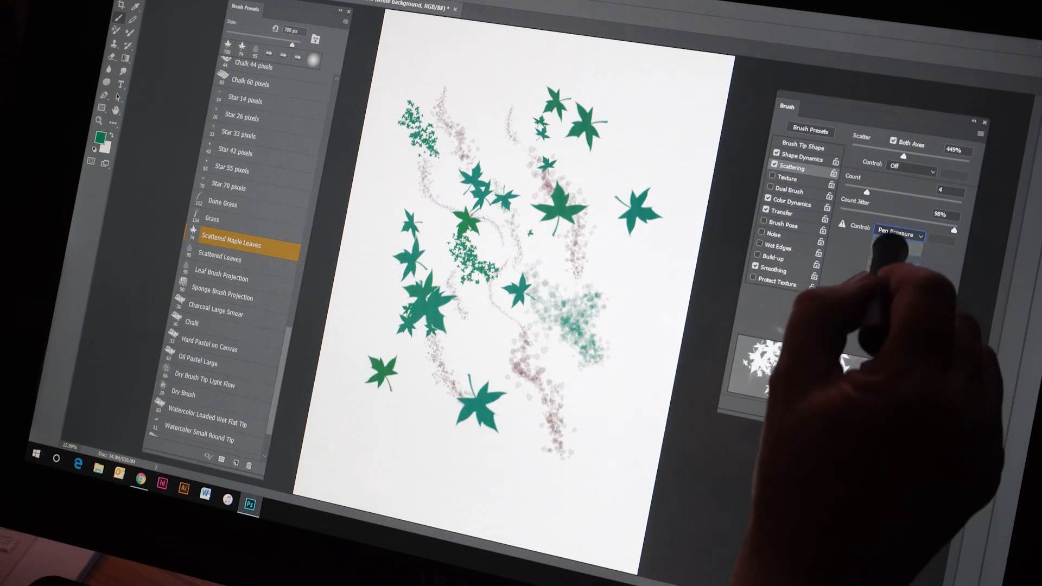
{"action": "left_click", "coordinate": [908, 166]}
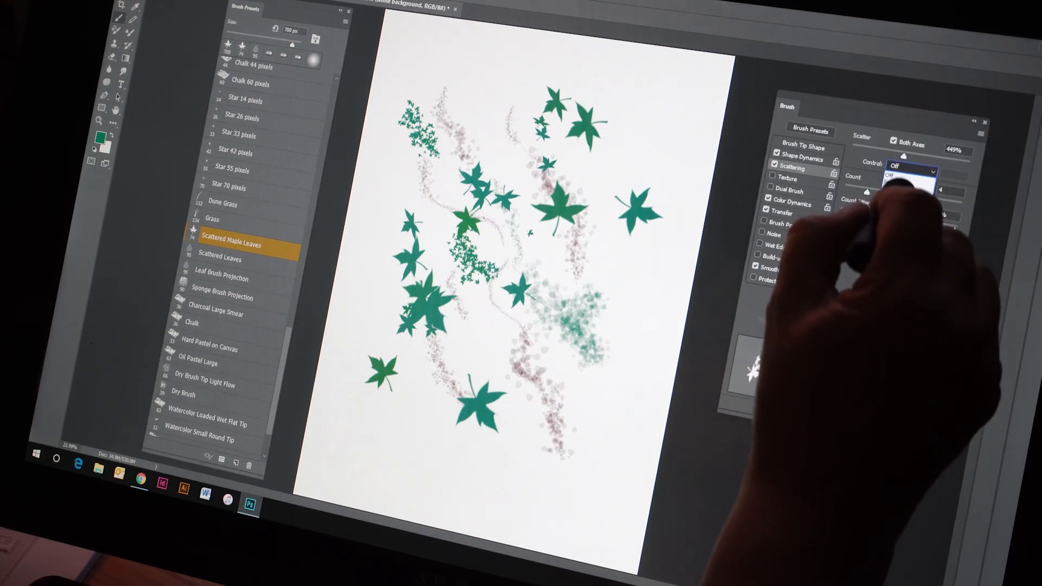
{"action": "left_click", "coordinate": [910, 170]}
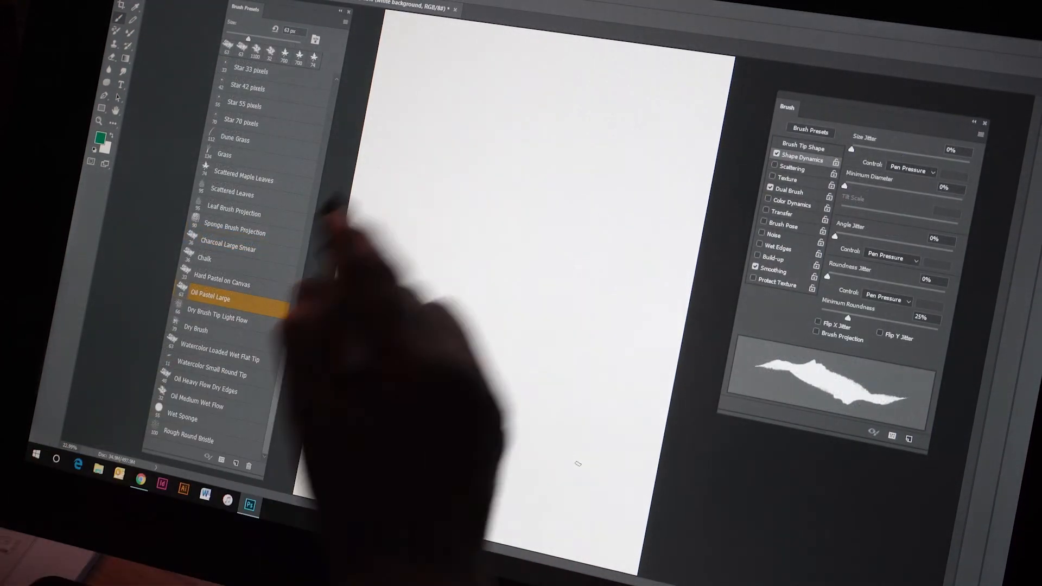
Step: Pick a warm brown as the foreground paint colour in the Color Picker
{"action": "left_click", "coordinate": [100, 139]}
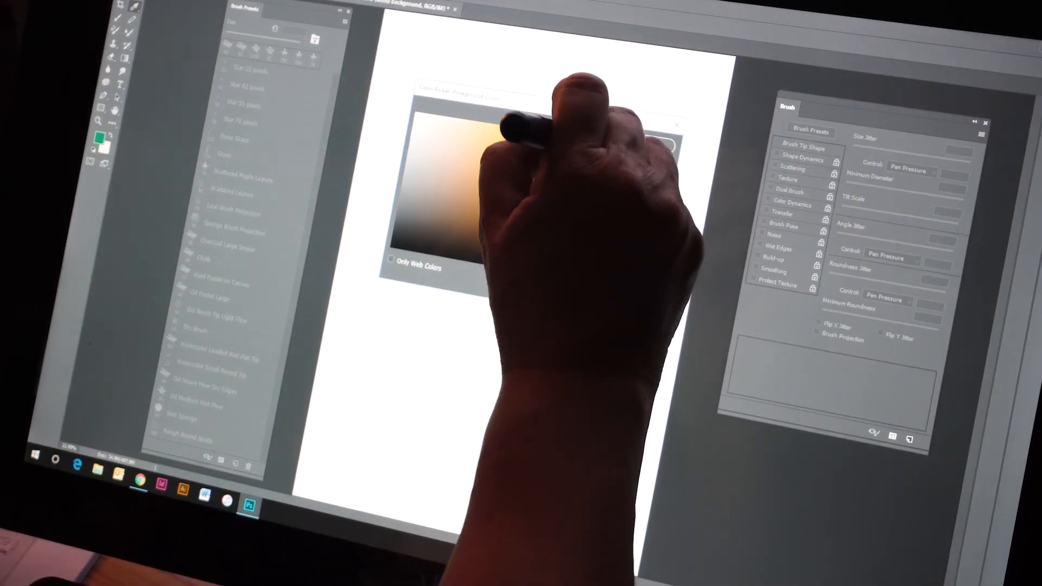
{"action": "left_click", "coordinate": [219, 298]}
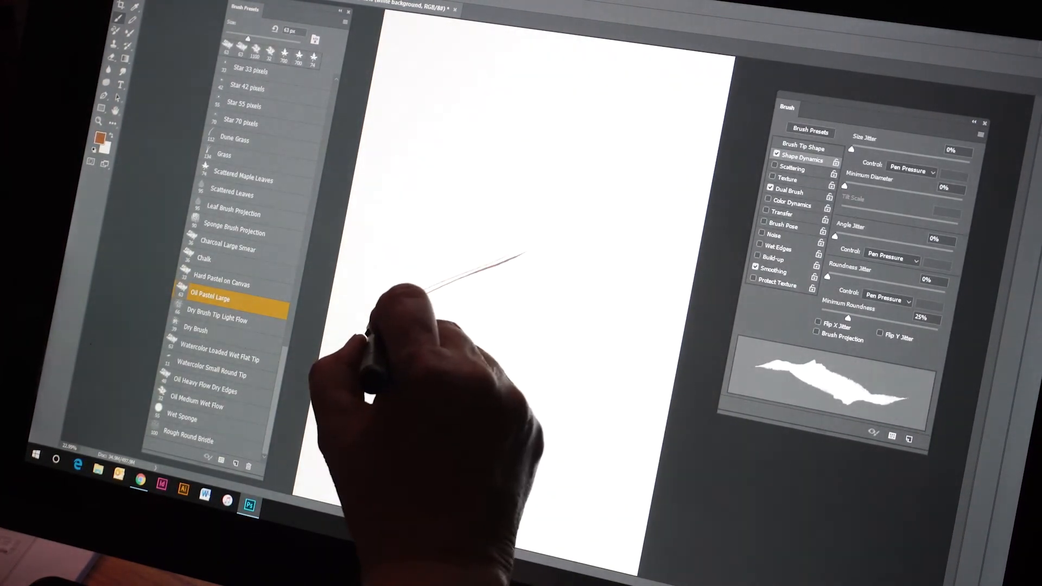
Step: Paint brown Oil Pastel Large strokes at the centre, then lower minimum roundness to 9%
{"action": "left_click_drag", "start_coordinate": [526, 256], "coordinate": [392, 326]}
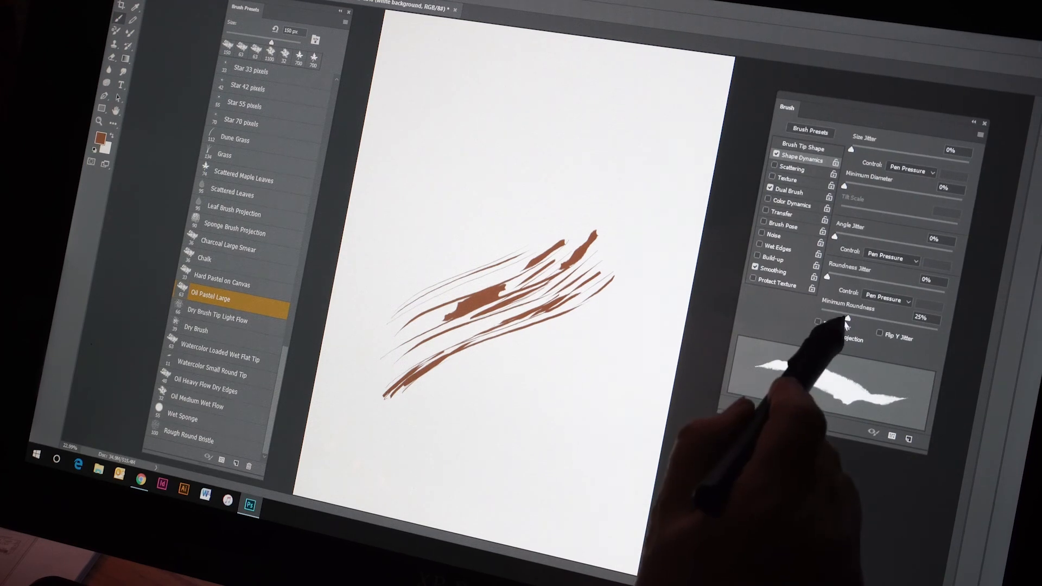
{"action": "left_click_drag", "start_coordinate": [857, 318], "coordinate": [830, 318]}
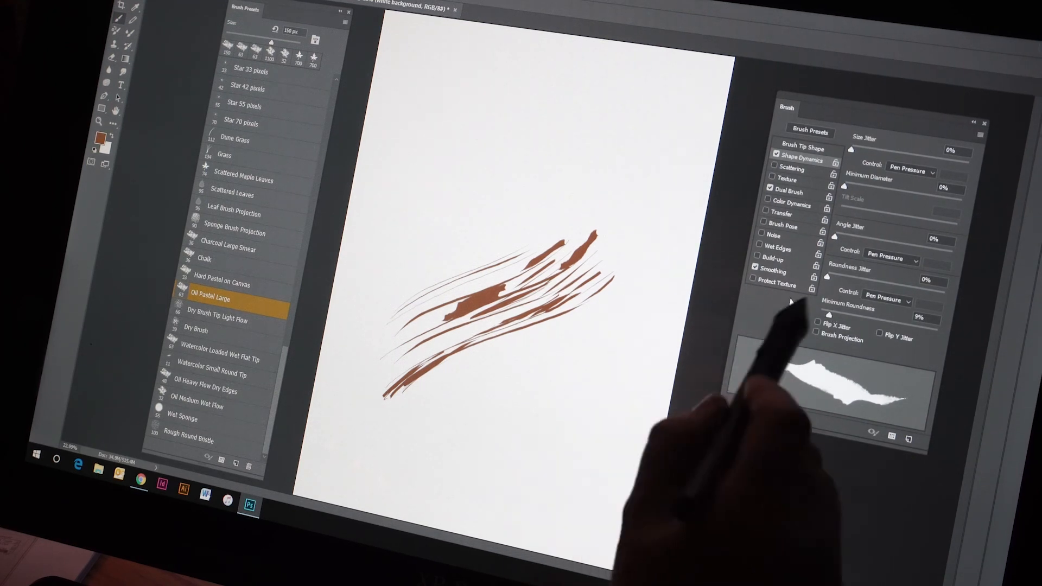